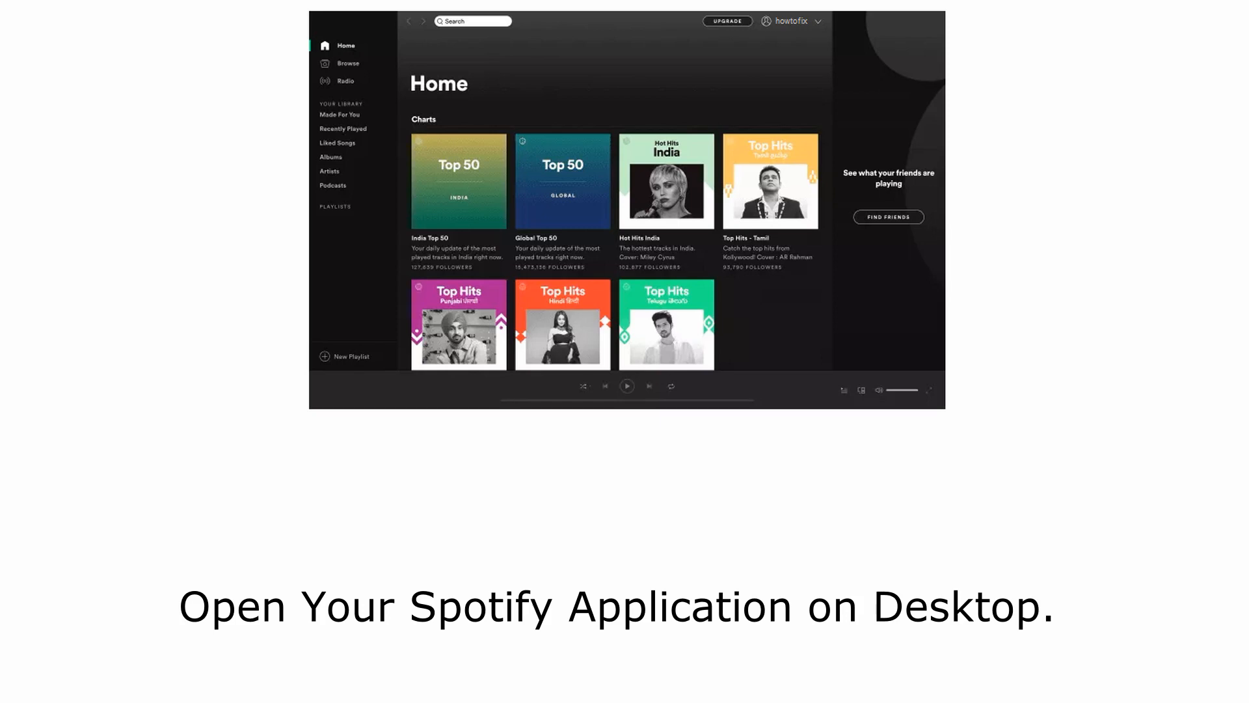
- Go to Spotify's Settings page through the profile menu at top-right
left_click(805, 26)
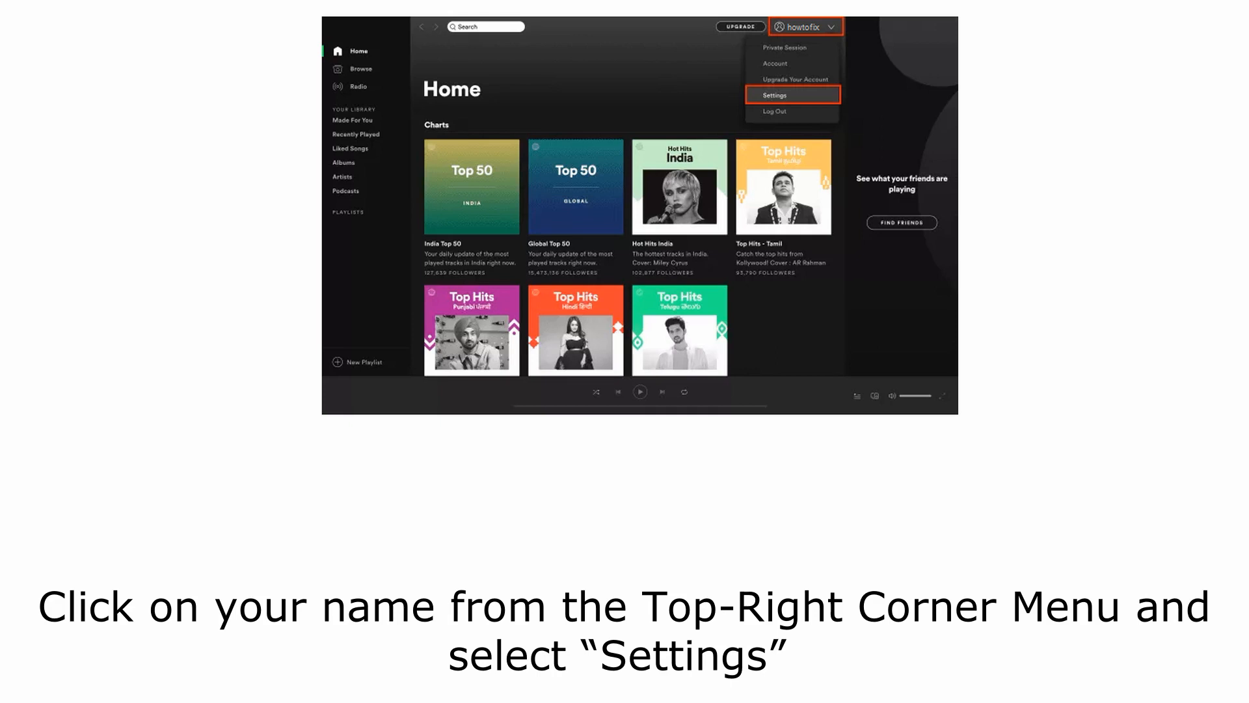
left_click(793, 95)
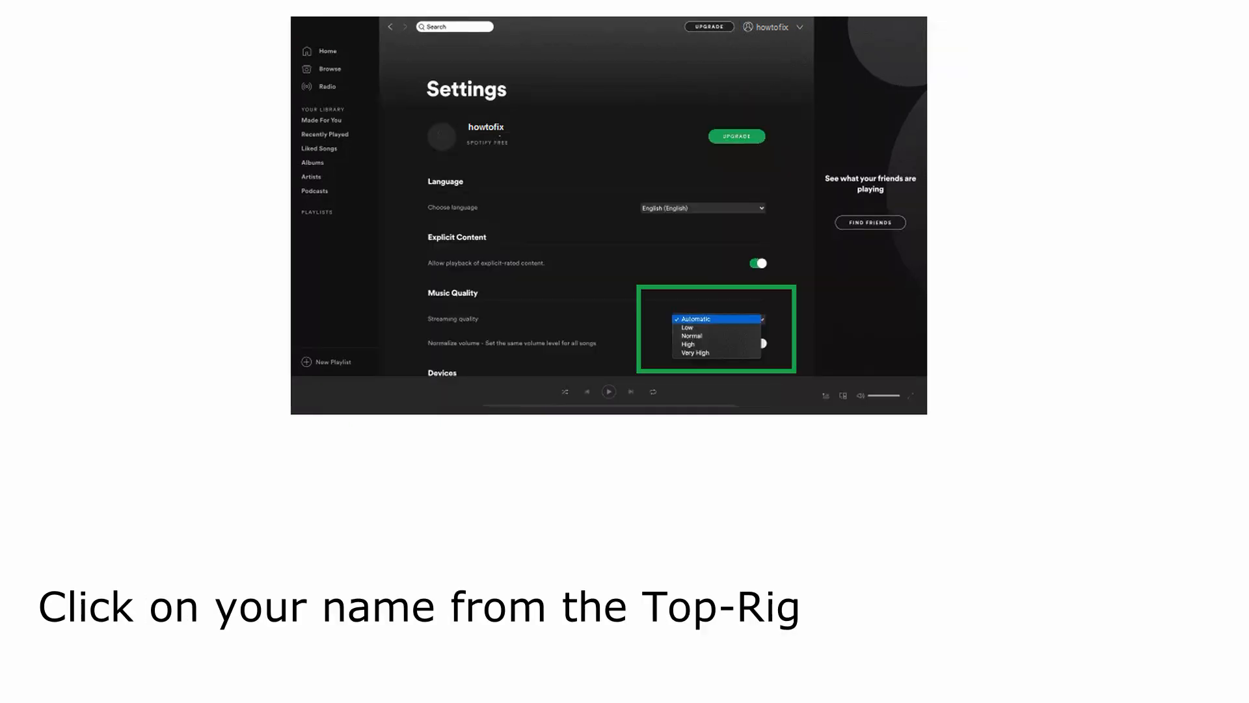